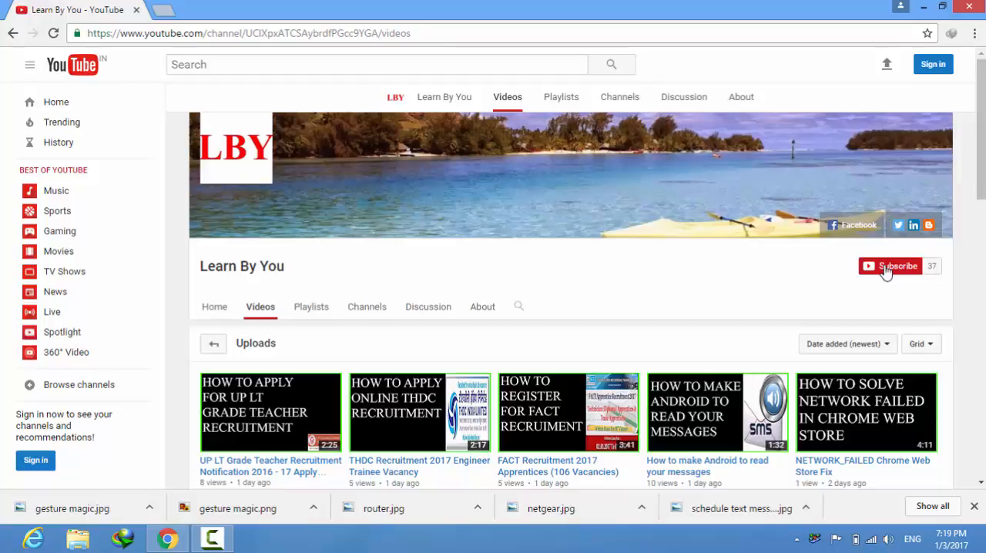
mouse_move(594, 130)
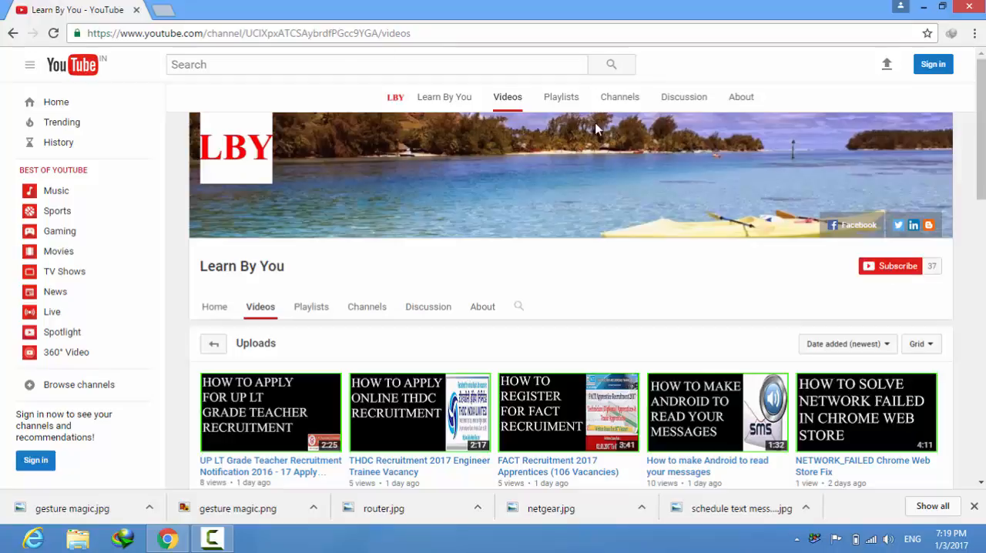
- Open a new Chrome tab showing the Google home page
left_click(302, 9)
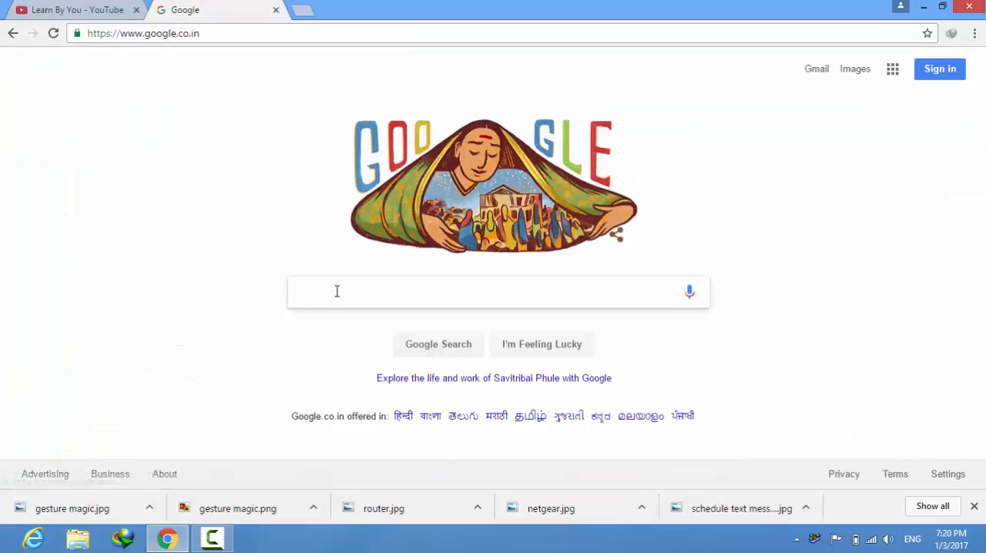
- Search Google for 'ieee xplore' and open the IEEE Xplore Digital Library in a new tab
type("ieee")
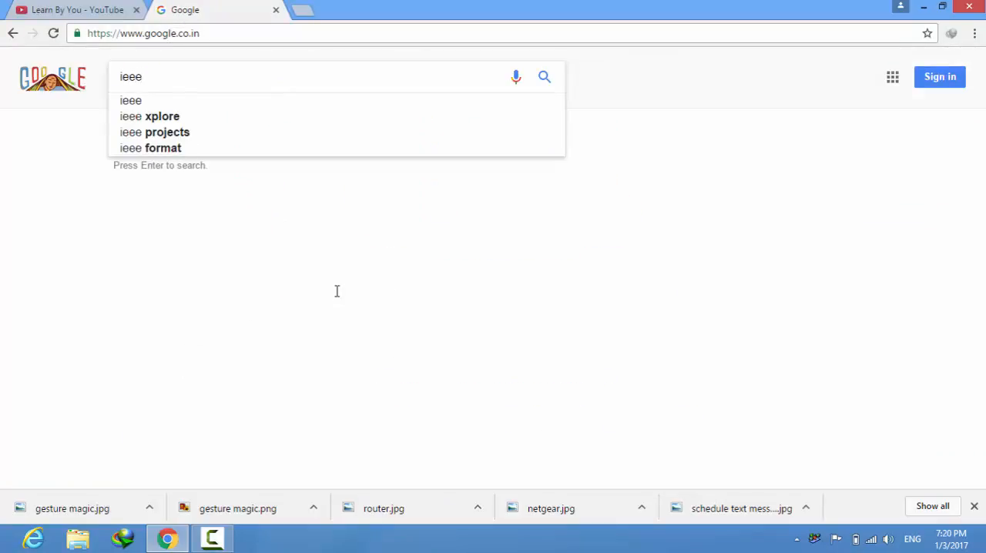
left_click(162, 117)
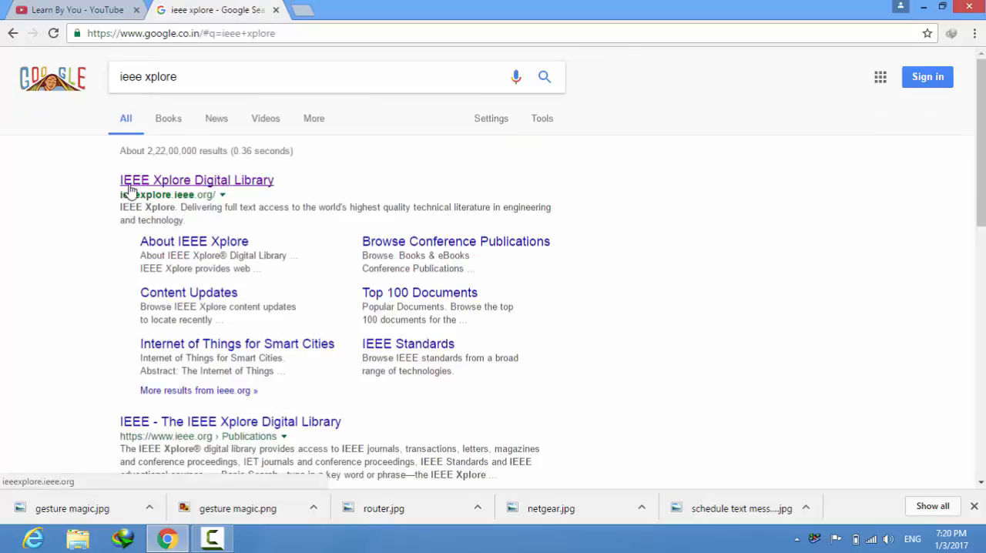
right_click(197, 178)
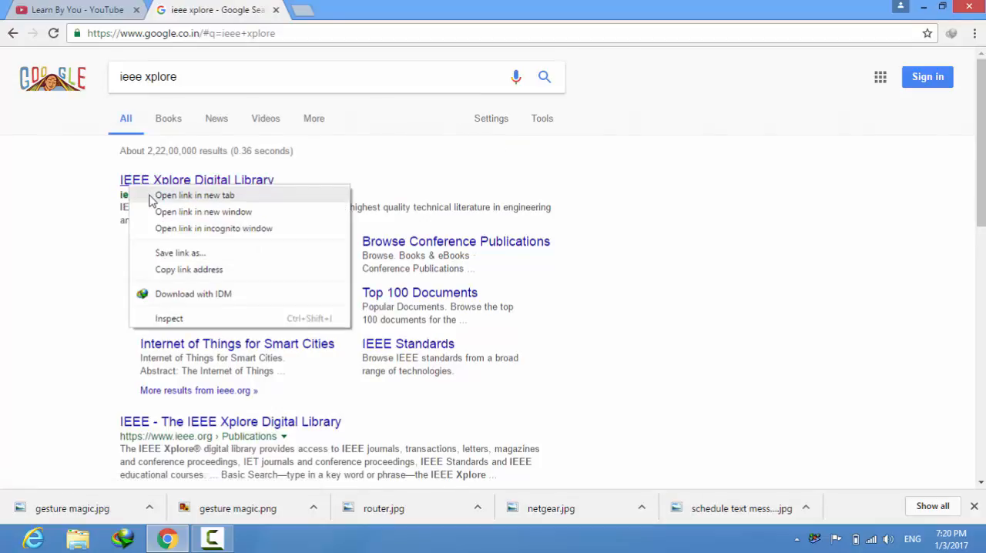
left_click(194, 195)
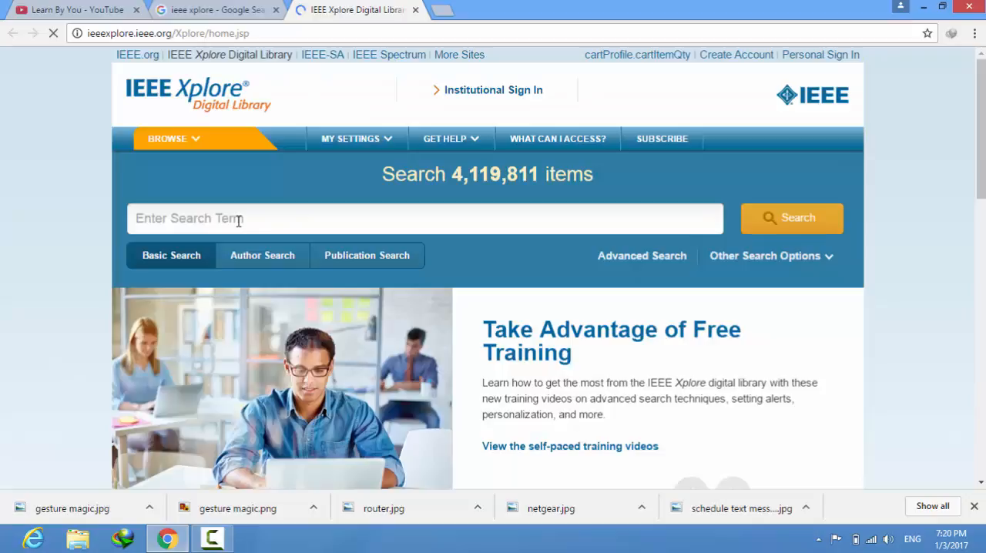
- Search IEEE Xplore for 'electronics', returning about 1.8 million results
type("e")
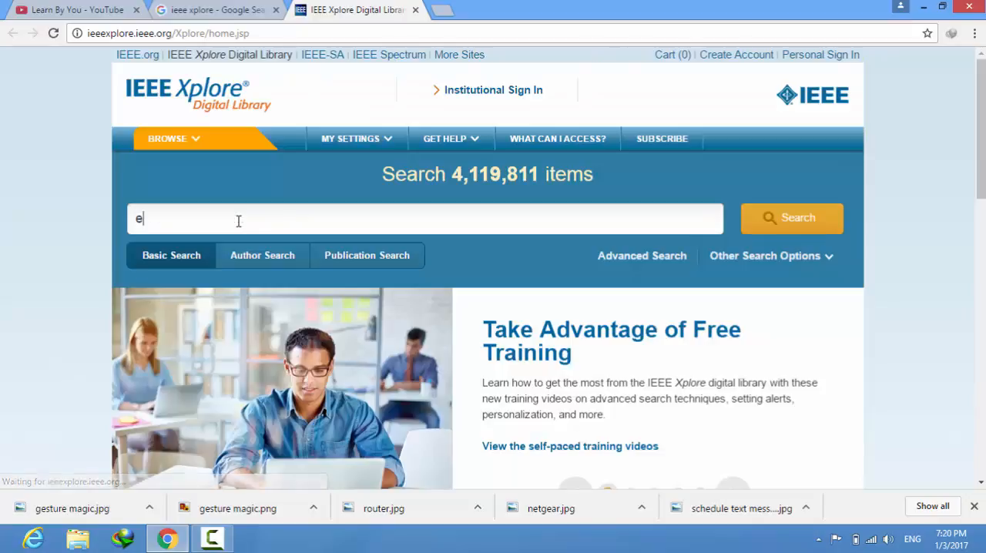
type("lectr")
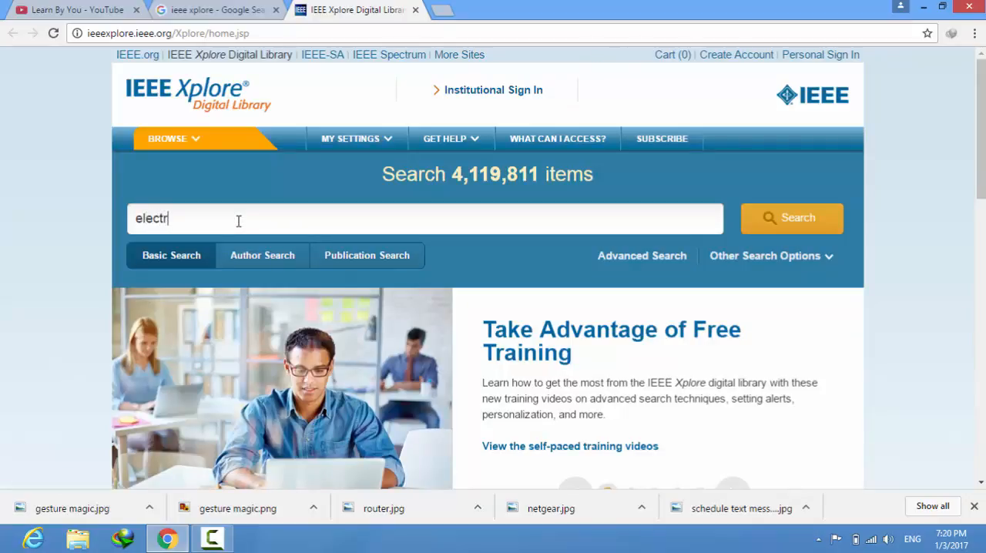
type("onics")
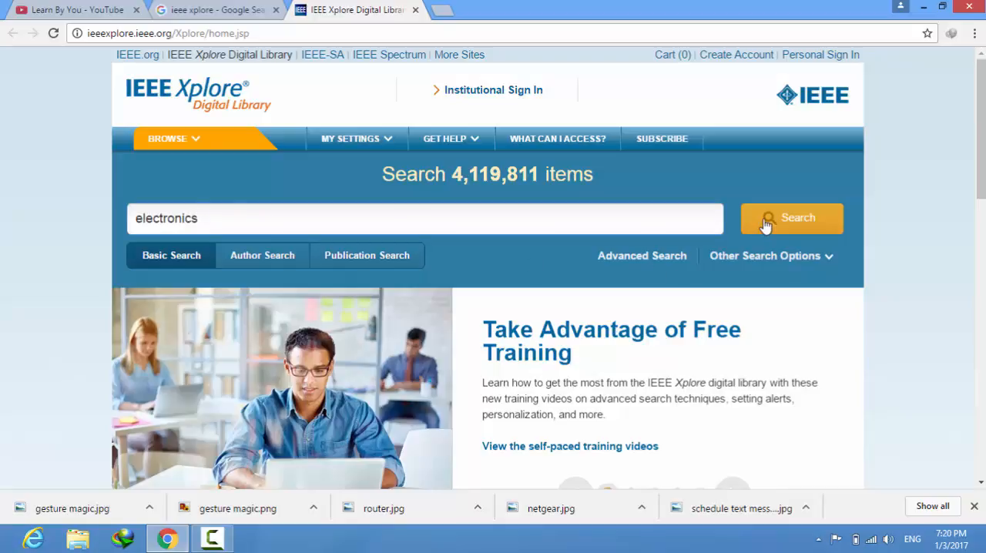
left_click(792, 219)
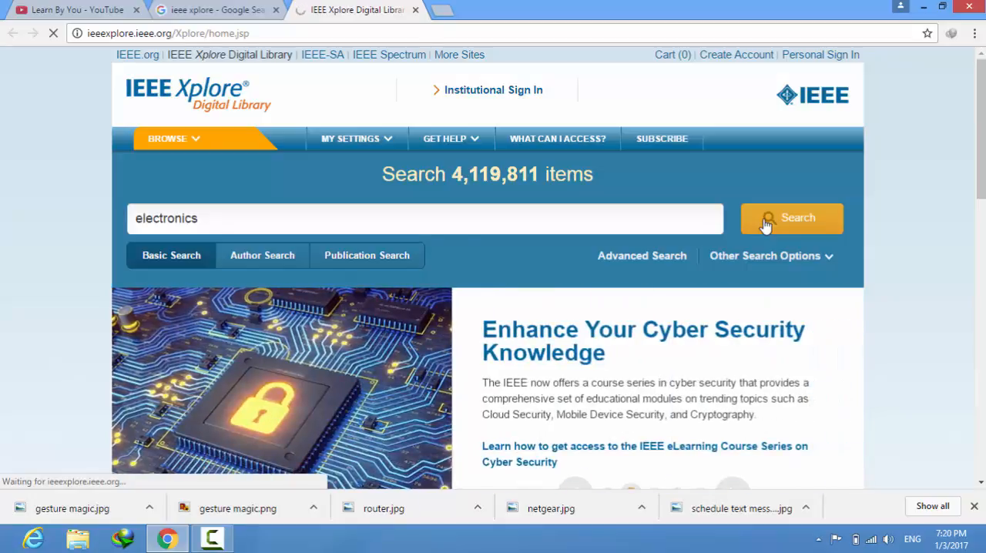
left_click(792, 218)
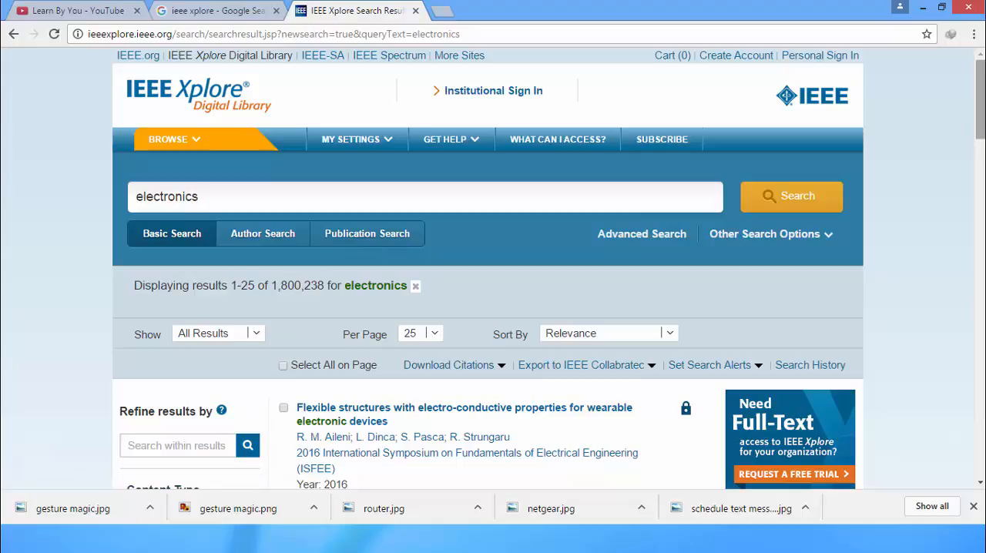
- Open the first result, the Flexible structures wearable electronics paper, in a new tab
scroll("down", 3)
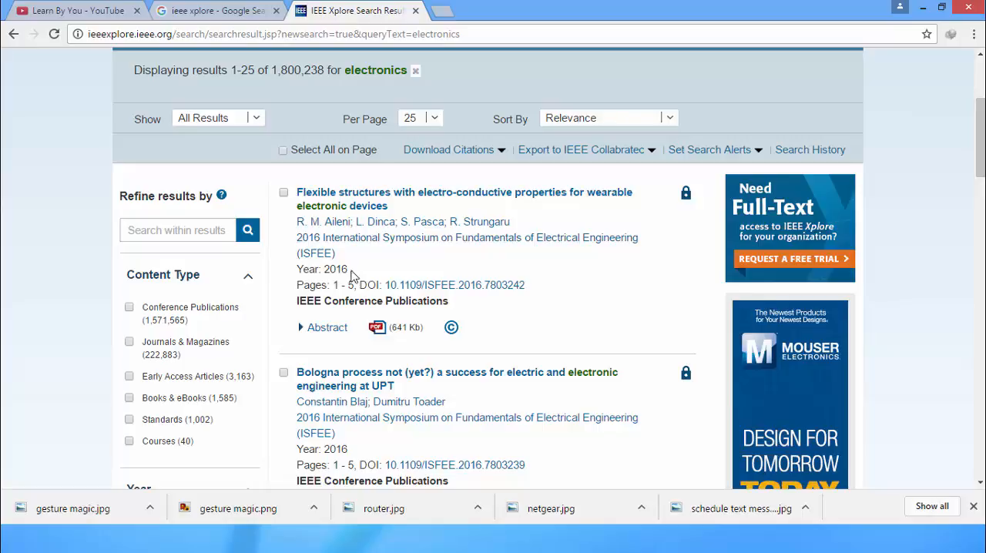
mouse_move(313, 297)
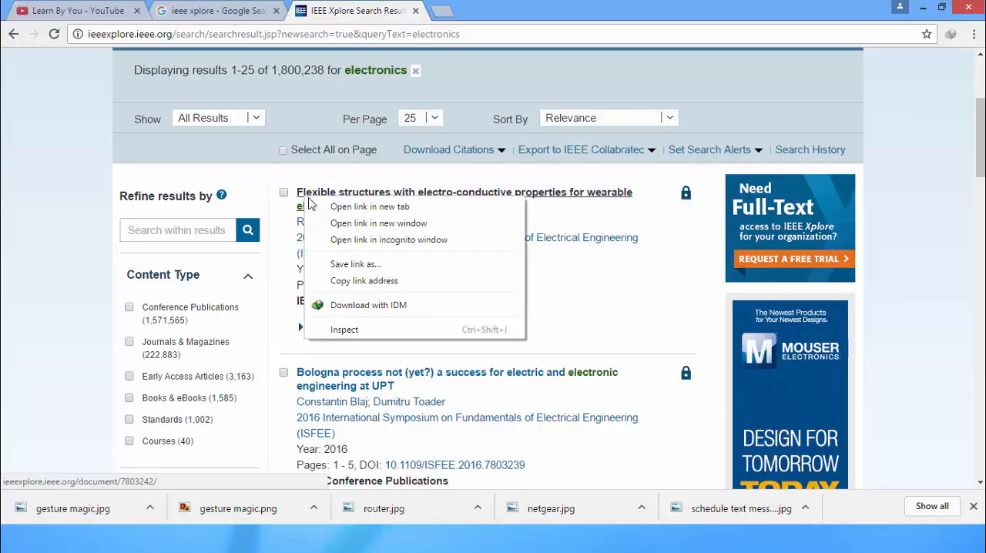
left_click(370, 207)
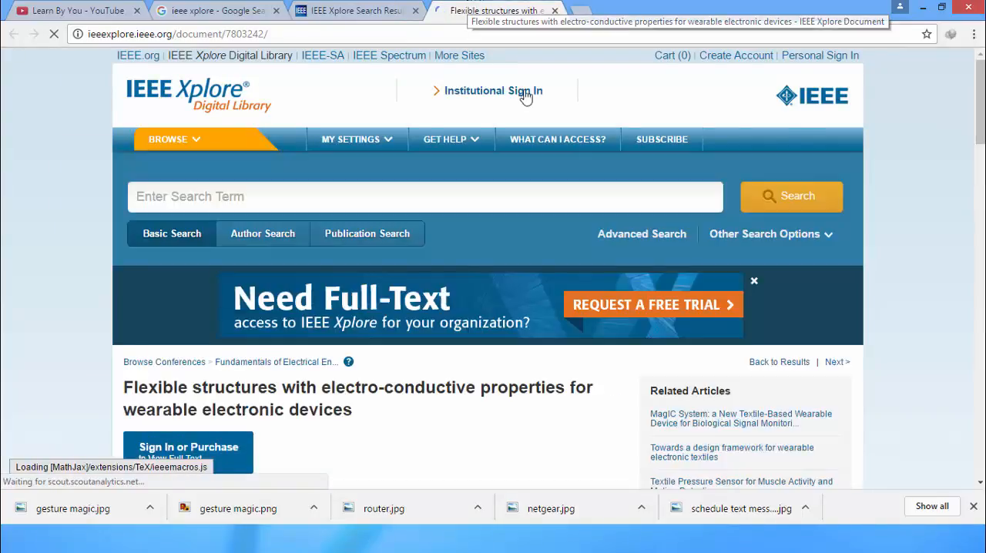
scroll("down", 3)
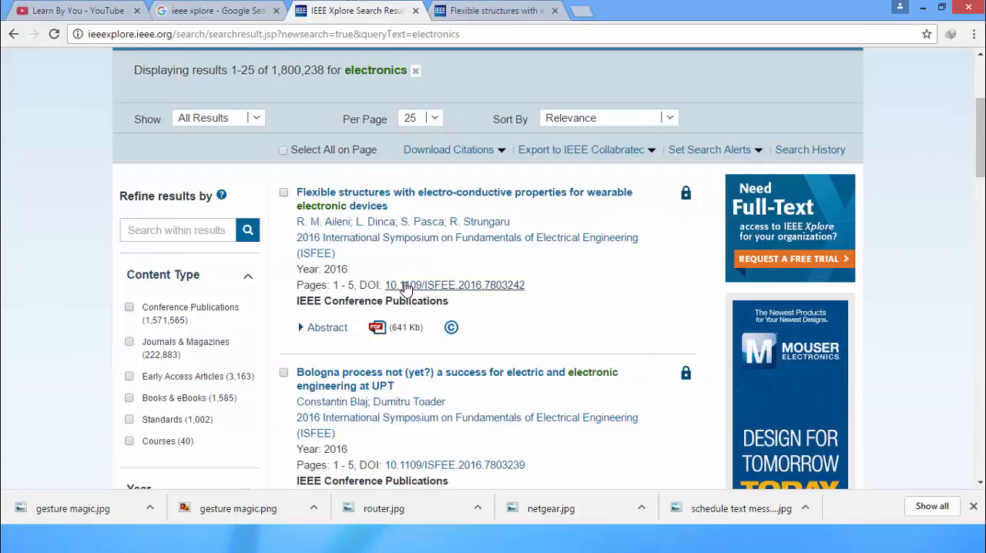
mouse_move(389, 291)
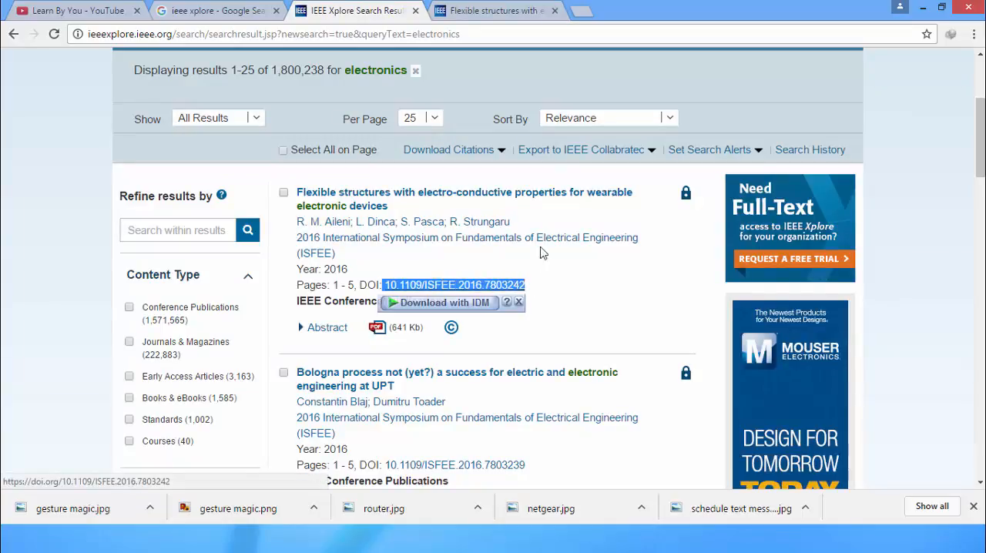
- Submit DOI 10.1109/ISFEE.2016.7803242 on Sci-Hub in a new tab to fetch the PDF
left_click(585, 11)
type("sci-hub.io")
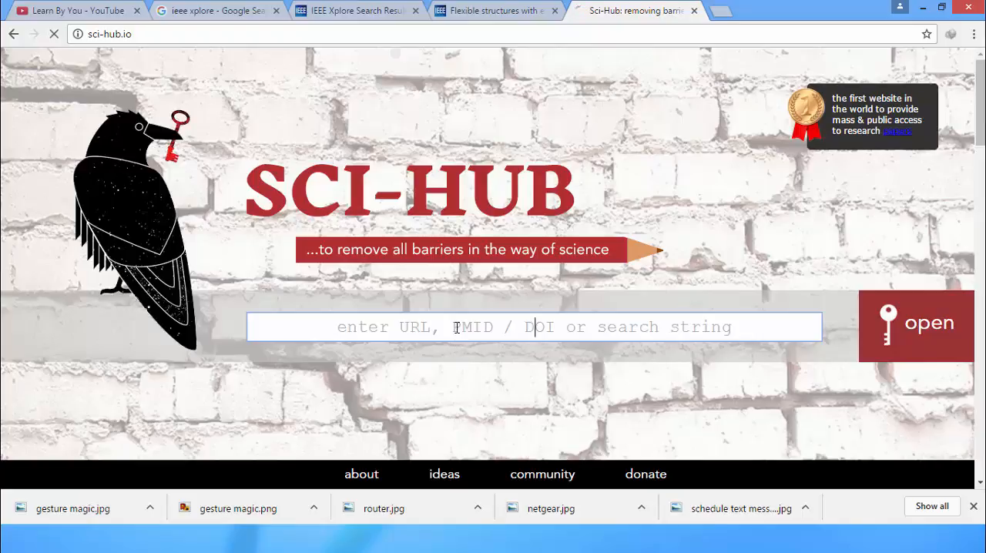
type("10.1109/ISFEE.2016.7803242")
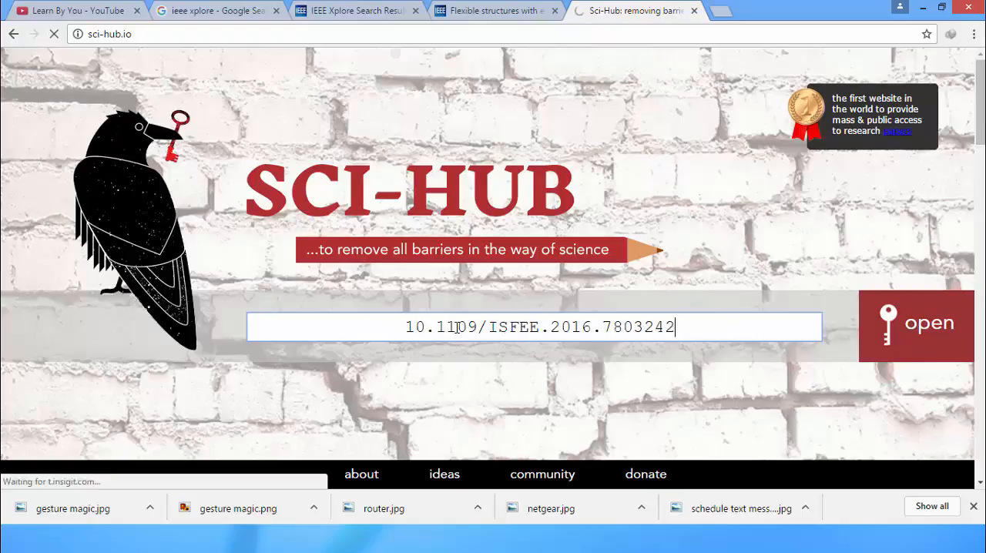
left_click(916, 324)
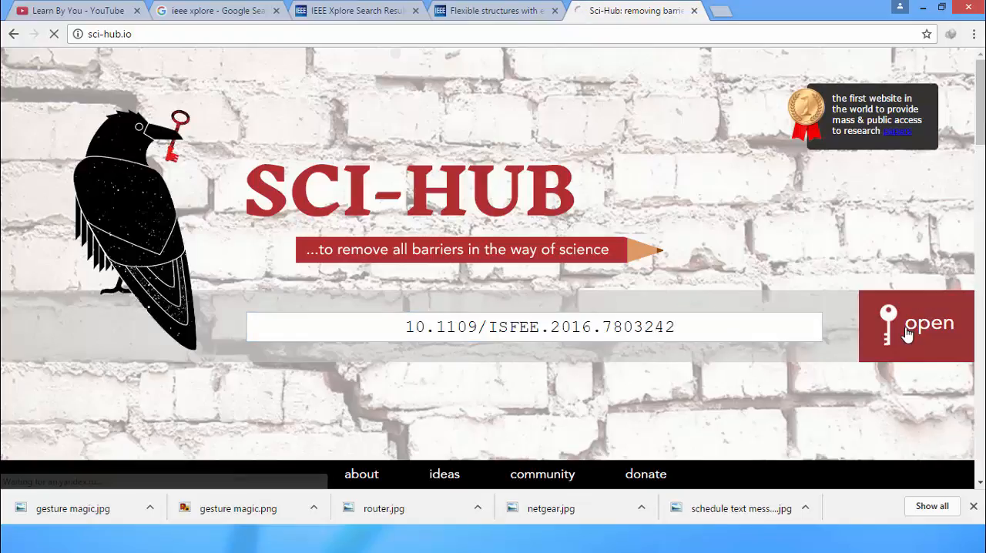
left_click(916, 324)
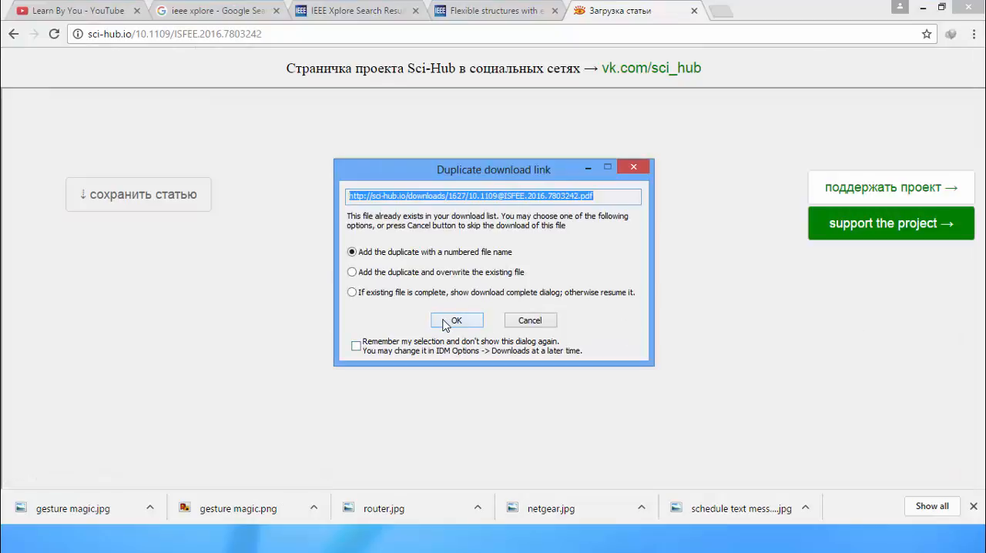
- Accept the duplicate prompt, download the PDF to Documents and show its folder
left_click(456, 321)
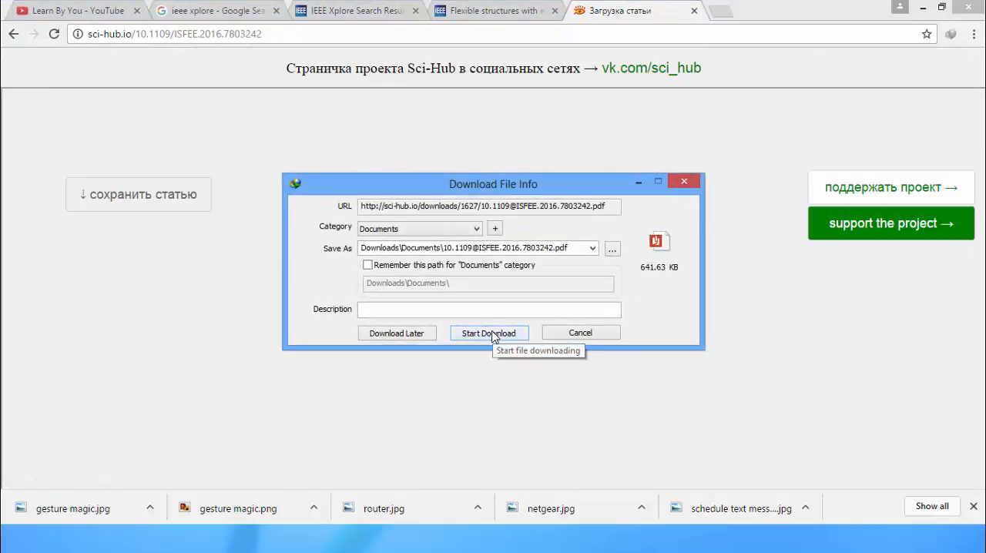
left_click(488, 333)
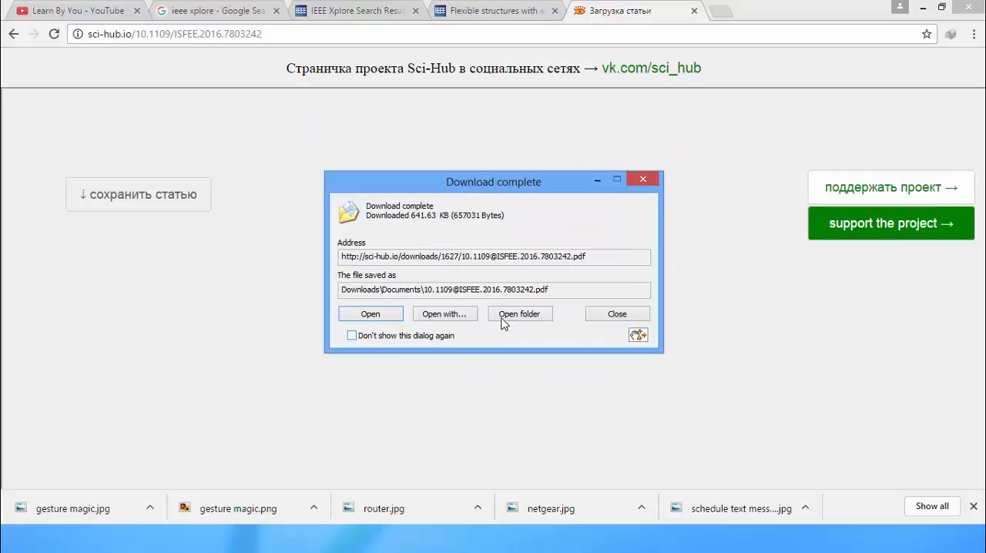
left_click(519, 314)
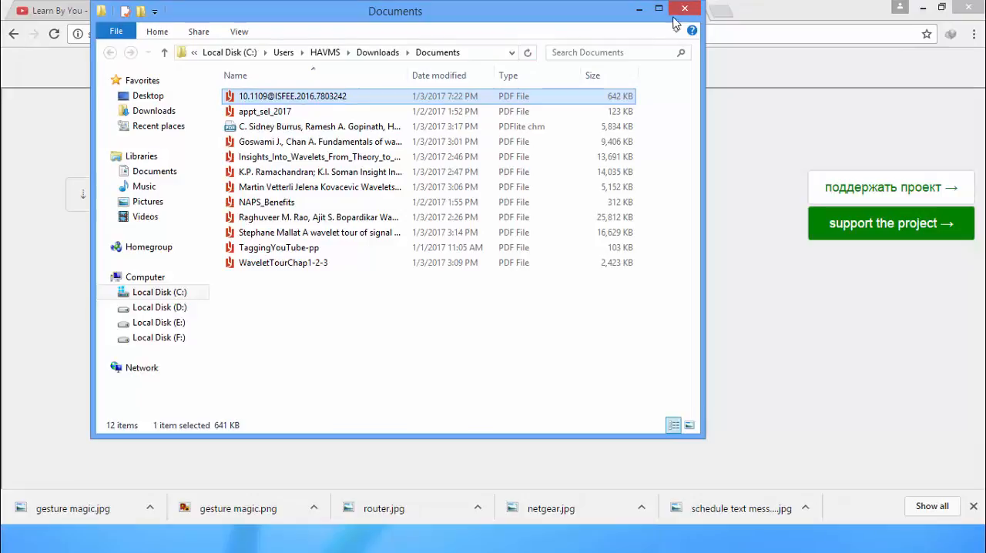
- Close the Documents folder window, returning to the Sci-Hub article page
left_click(684, 9)
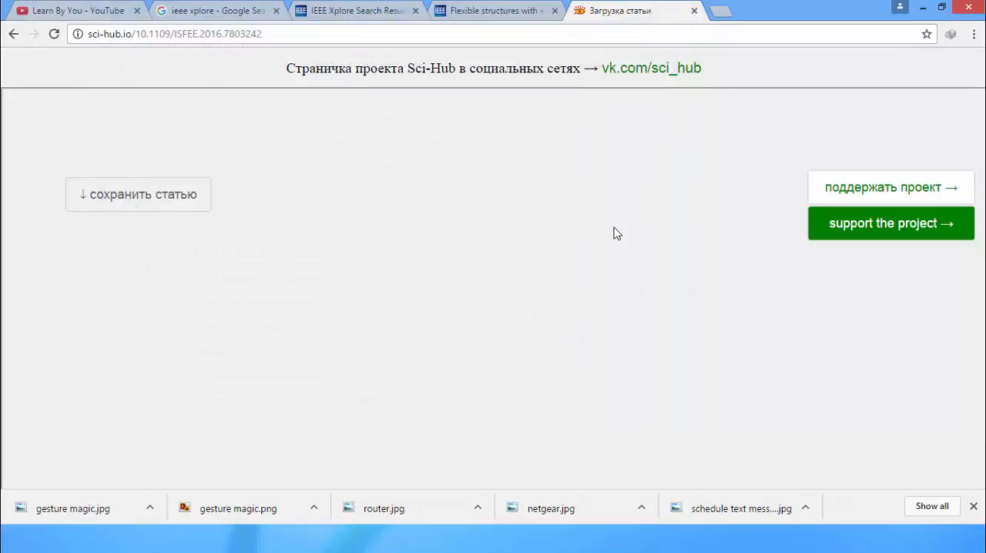